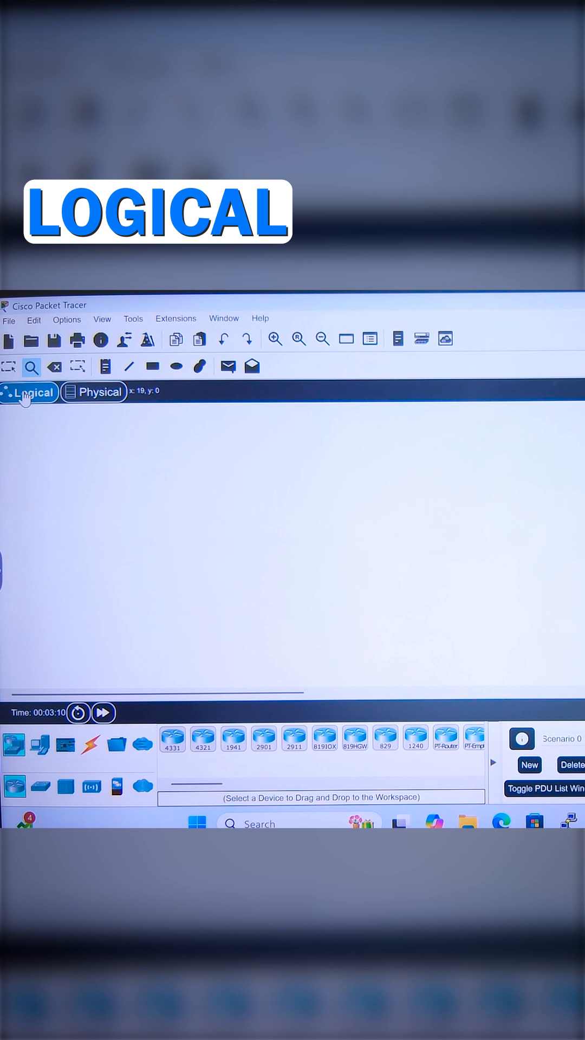
# - Toggle Physical and Logical views, then browse switch, wireless and firewall (5506, 5505) models
pyautogui.click(100, 391)
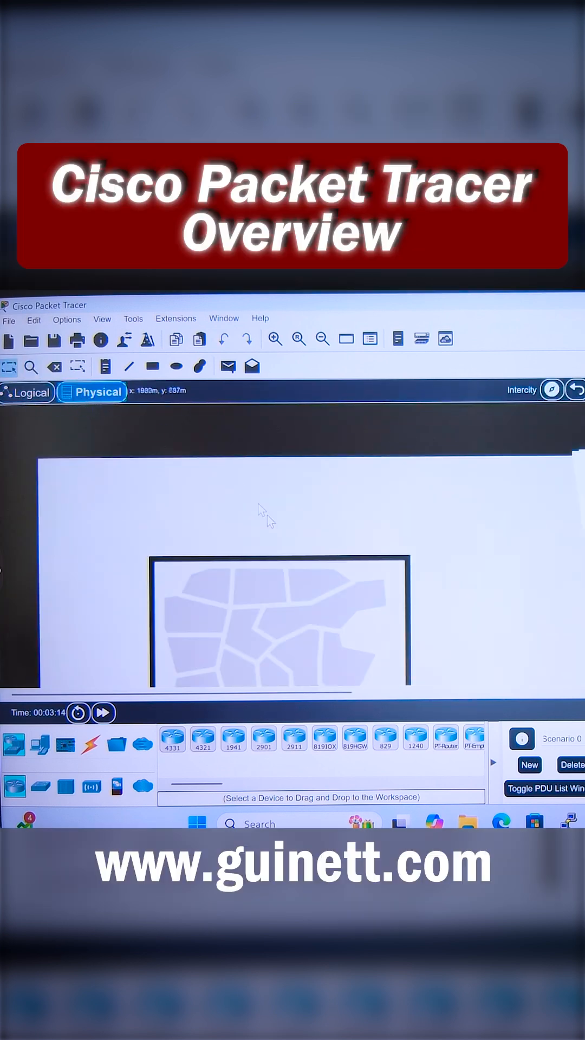
pyautogui.click(27, 392)
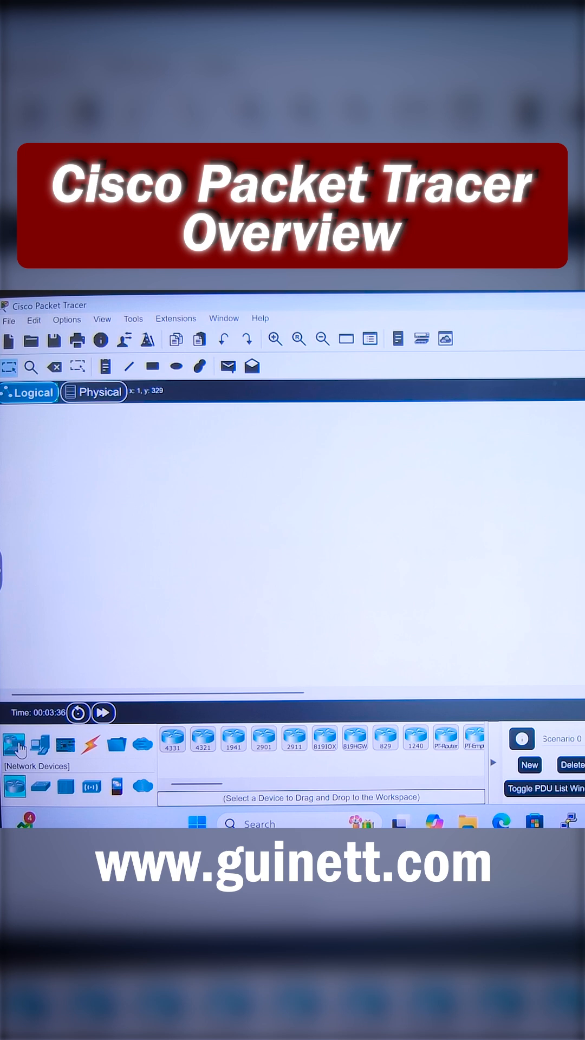
pyautogui.moveTo(14, 745)
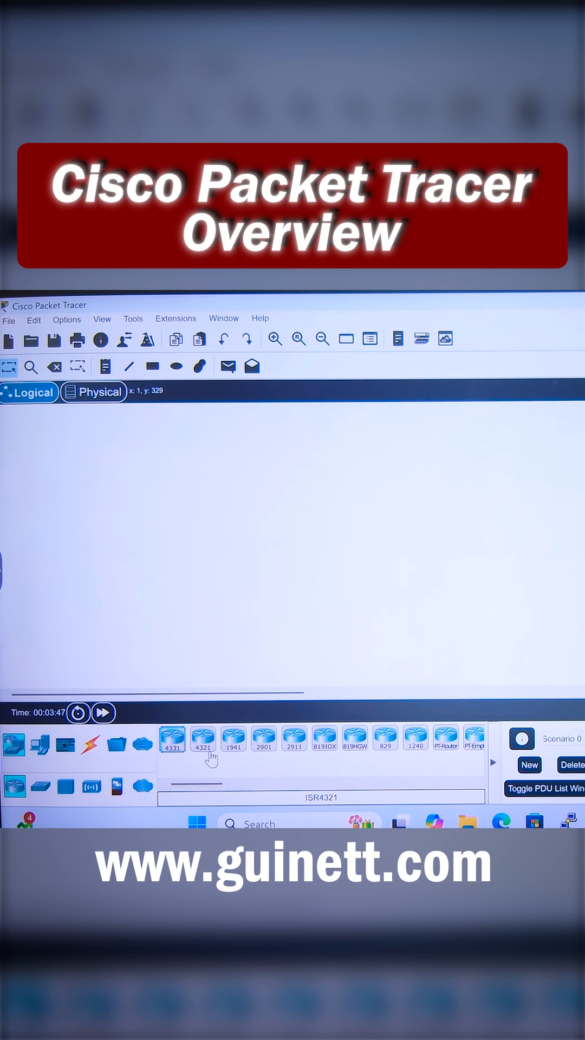
pyautogui.moveTo(263, 739)
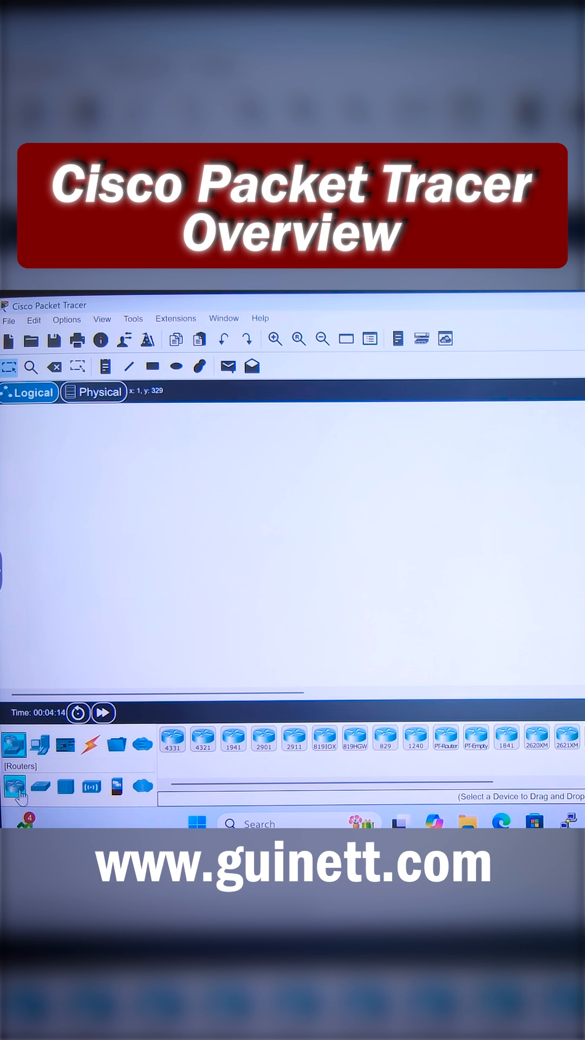
pyautogui.click(41, 787)
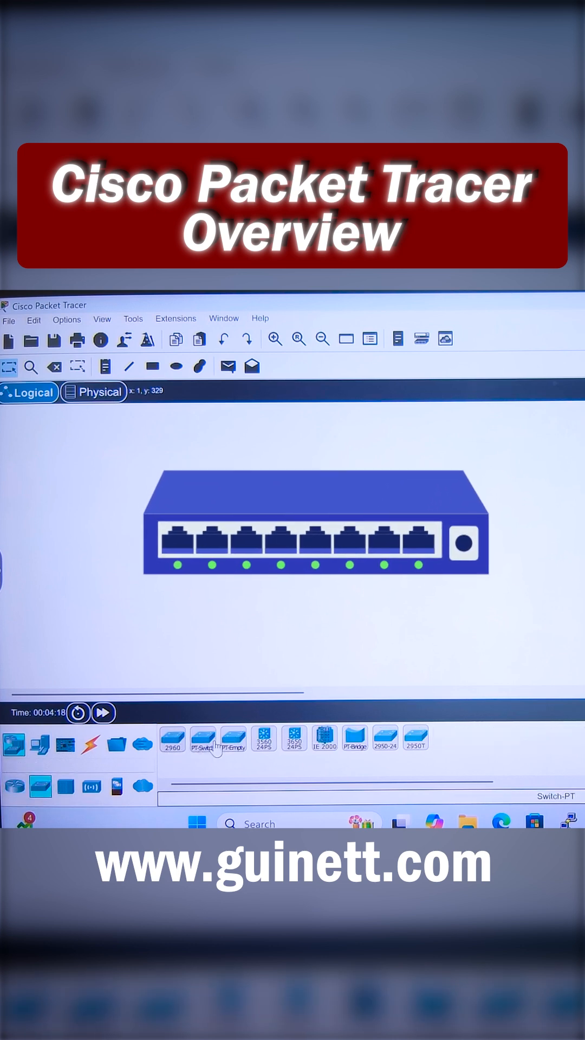
pyautogui.click(92, 786)
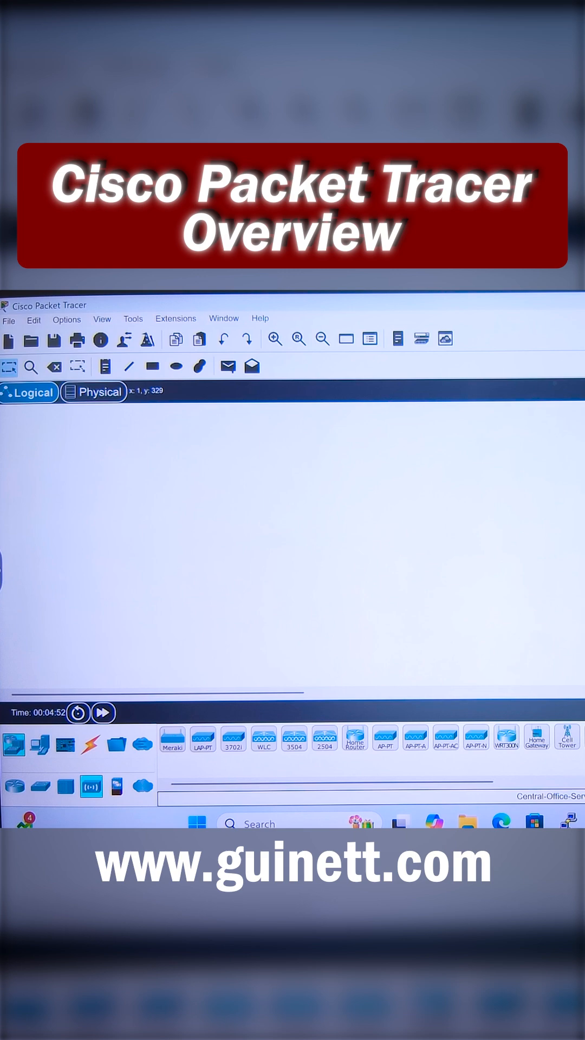
pyautogui.click(116, 787)
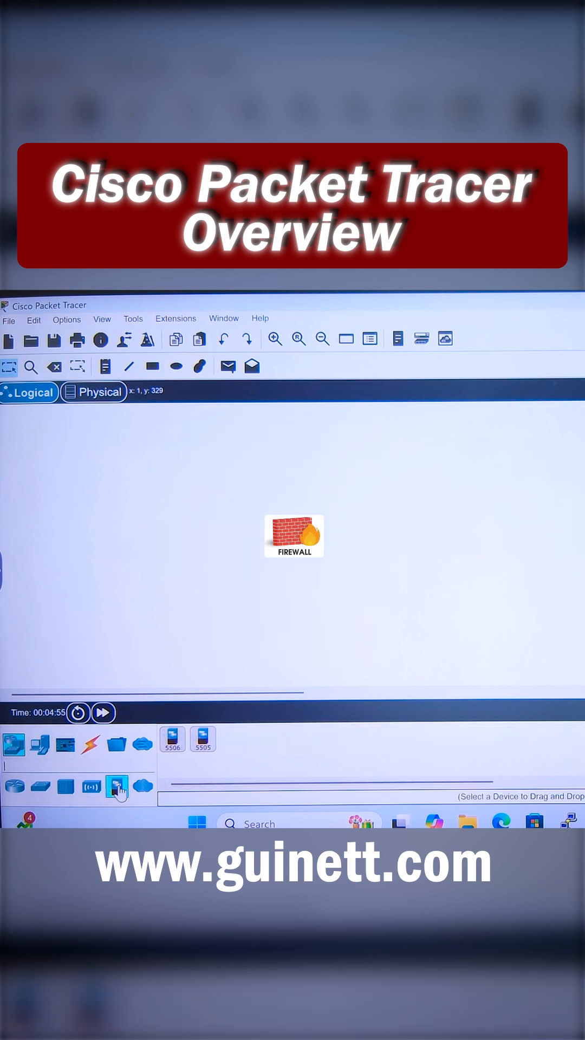